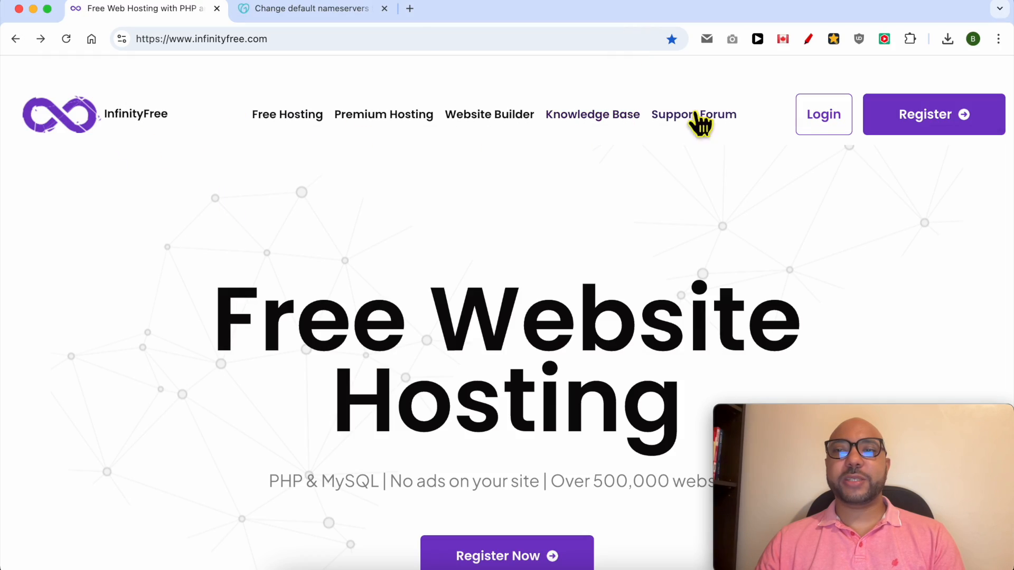
- Sign in to InfinityFree and land on the hosting accounts list
click(822, 115)
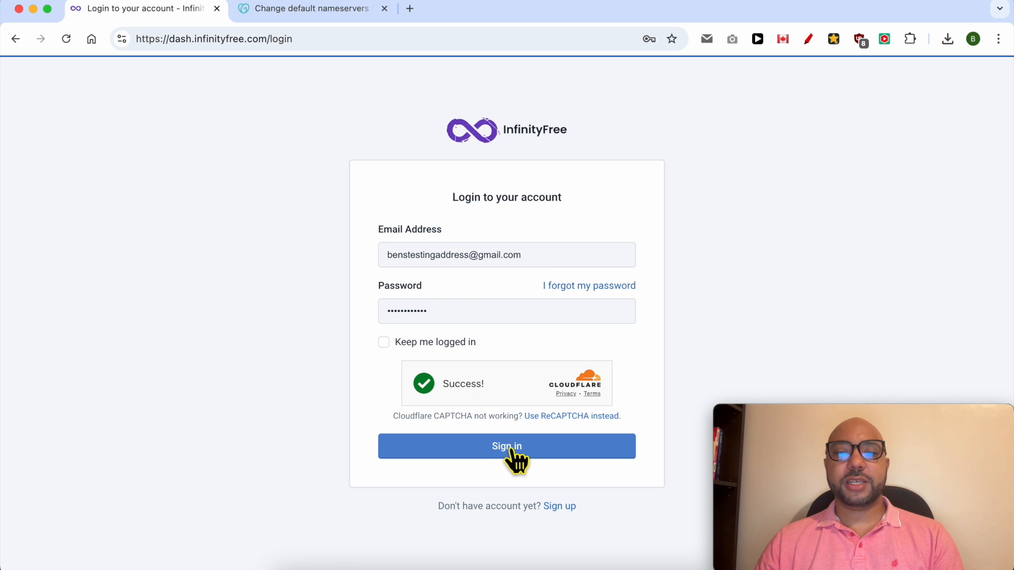
click(506, 446)
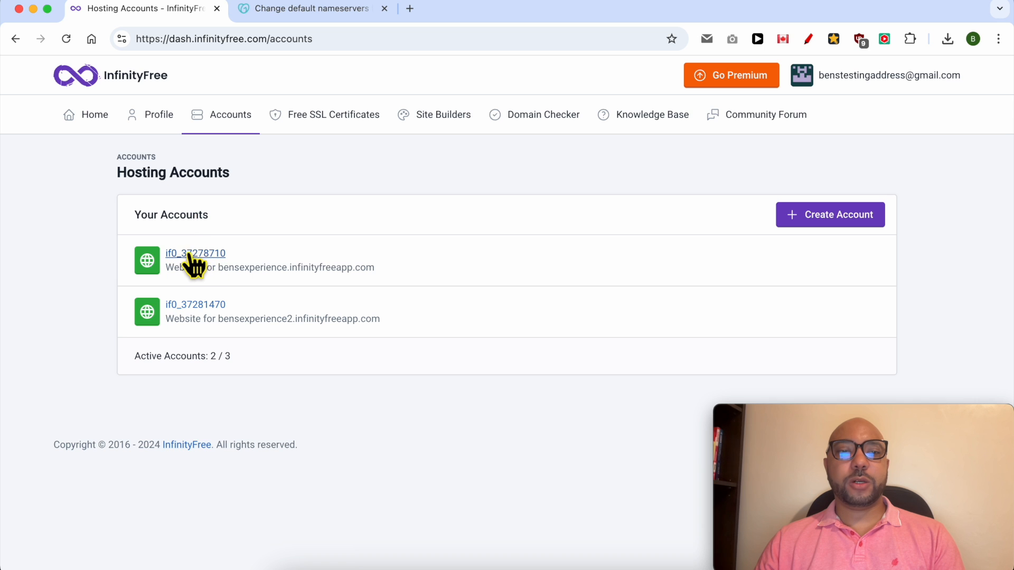
- Reach the Add Domain form from the bensexperience.infinityfreeapp.com account's Domains page
click(194, 252)
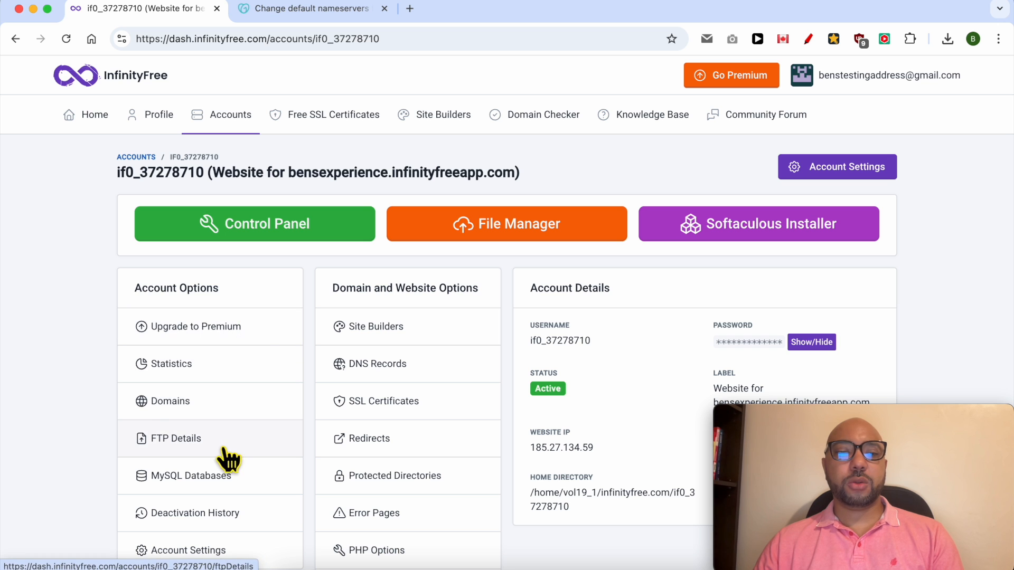
click(169, 400)
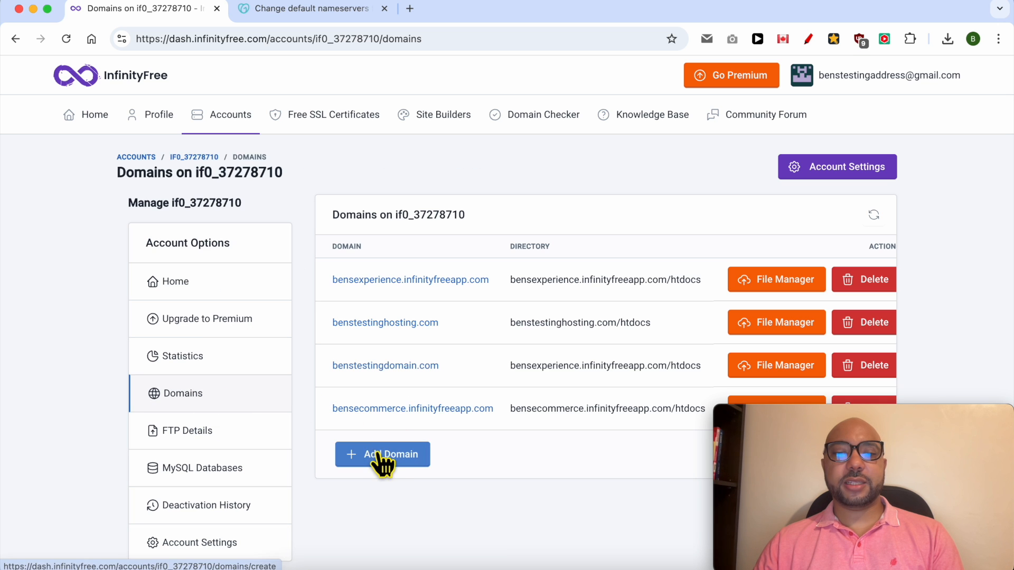
click(382, 454)
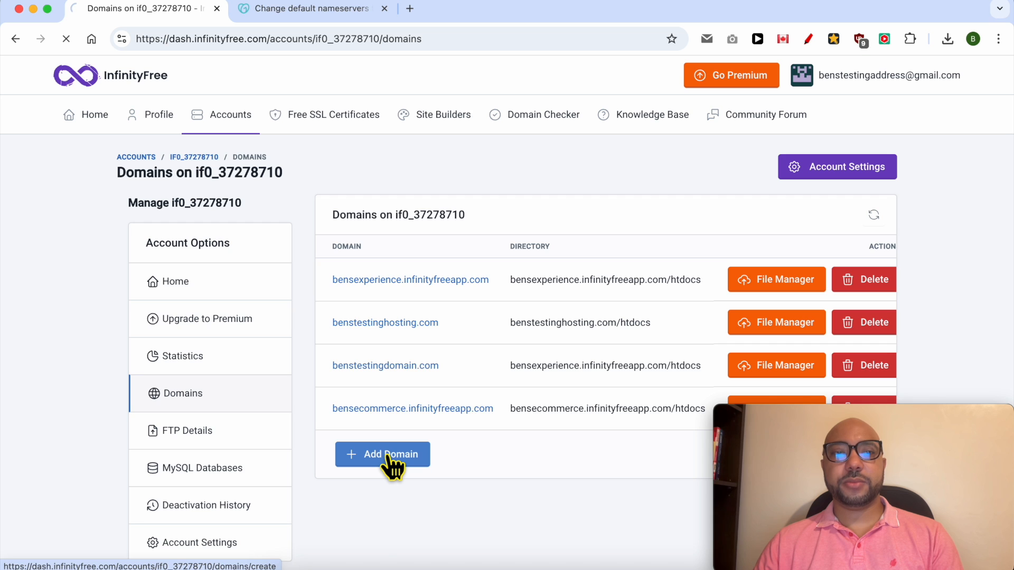
click(382, 454)
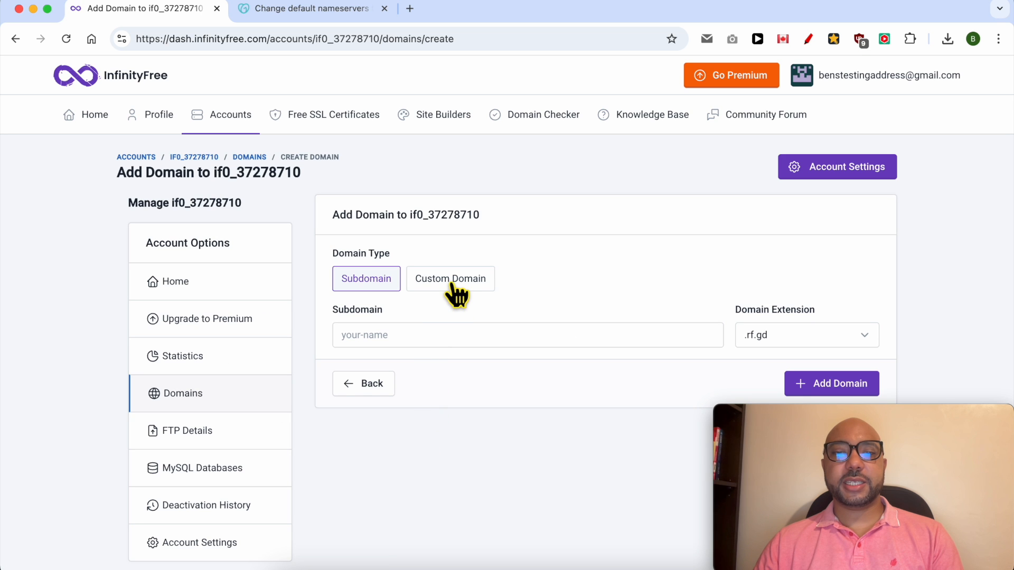
- Choose Custom Domain, enter godaddydomain.com, and keep the new htdocs directory option
click(450, 279)
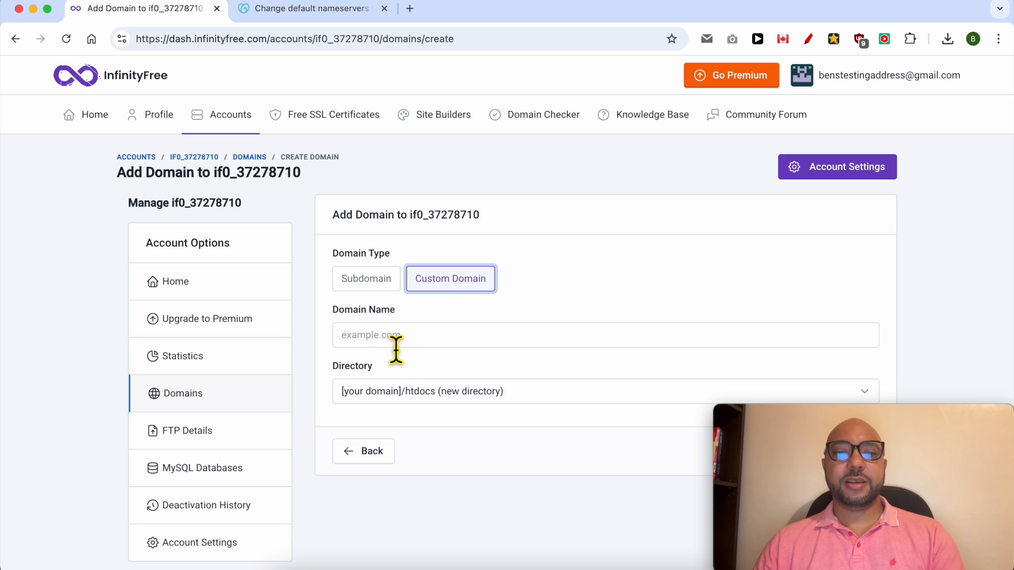
click(605, 335)
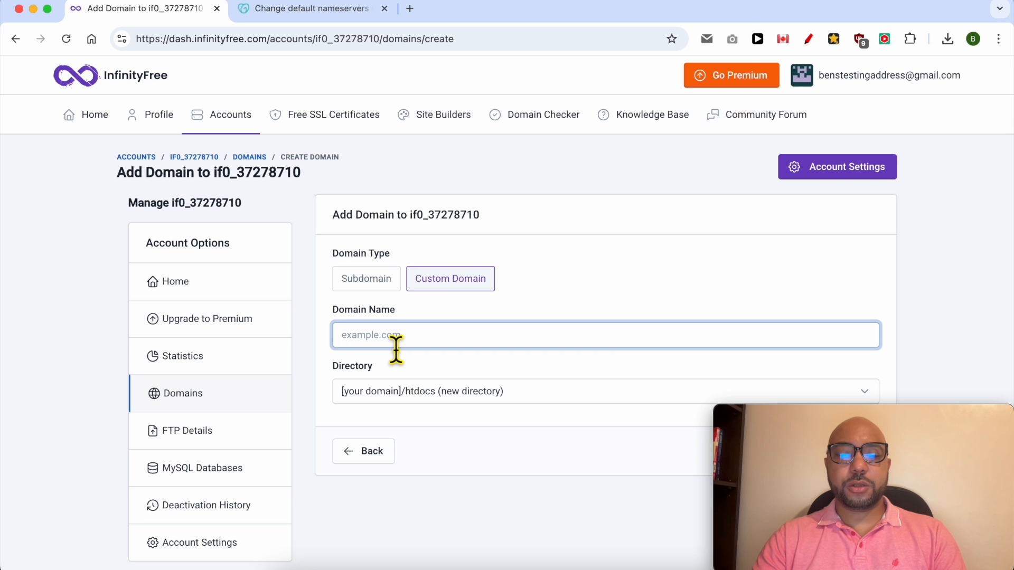
text(godaddydomain.com)
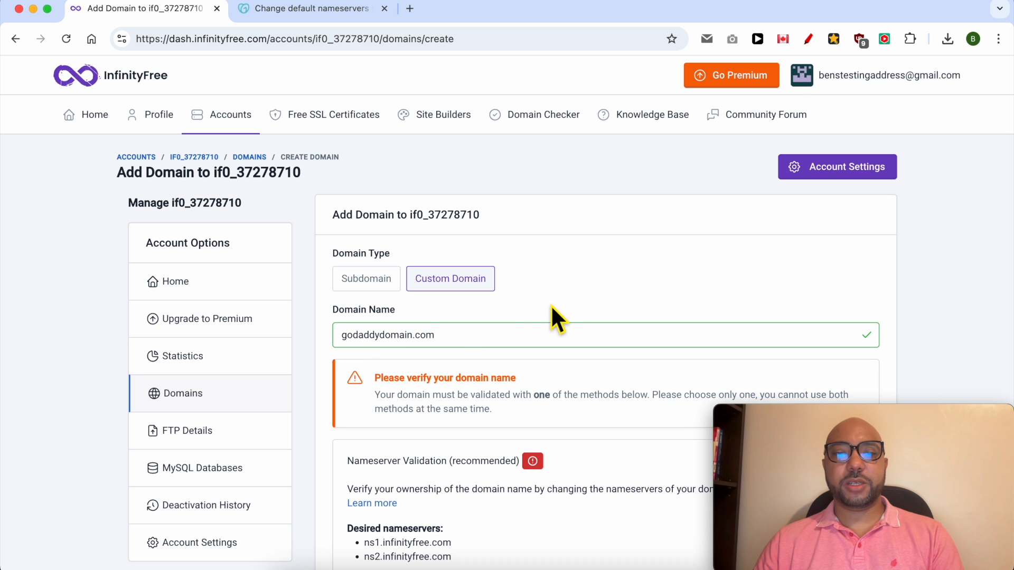
scroll(down, 3)
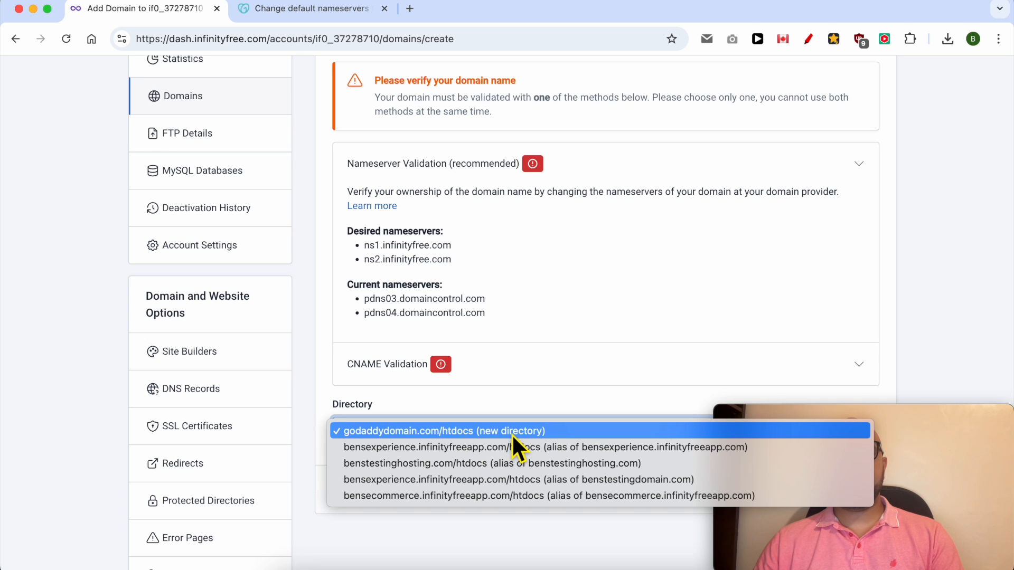
mouse_move(523, 446)
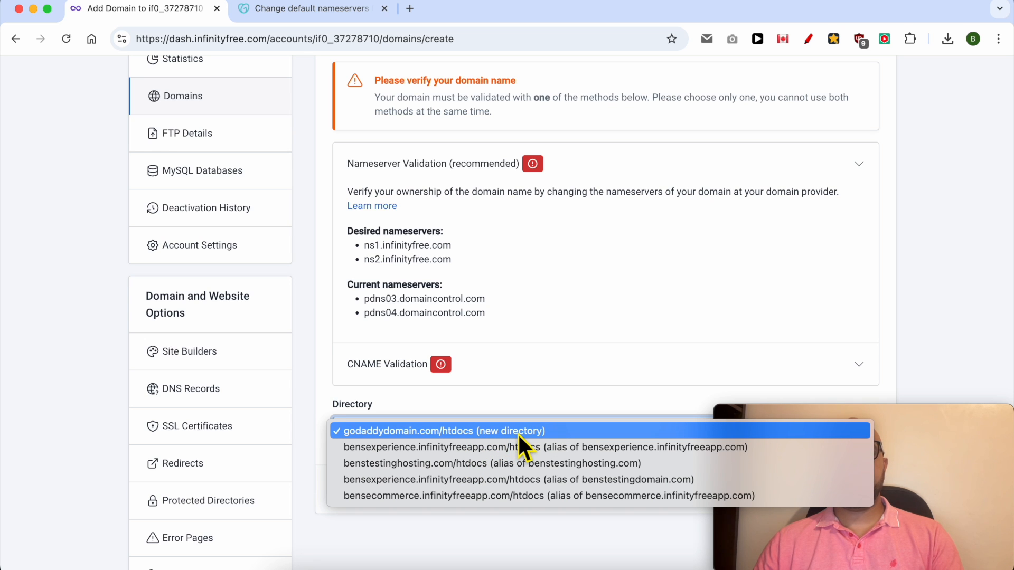
mouse_move(523, 473)
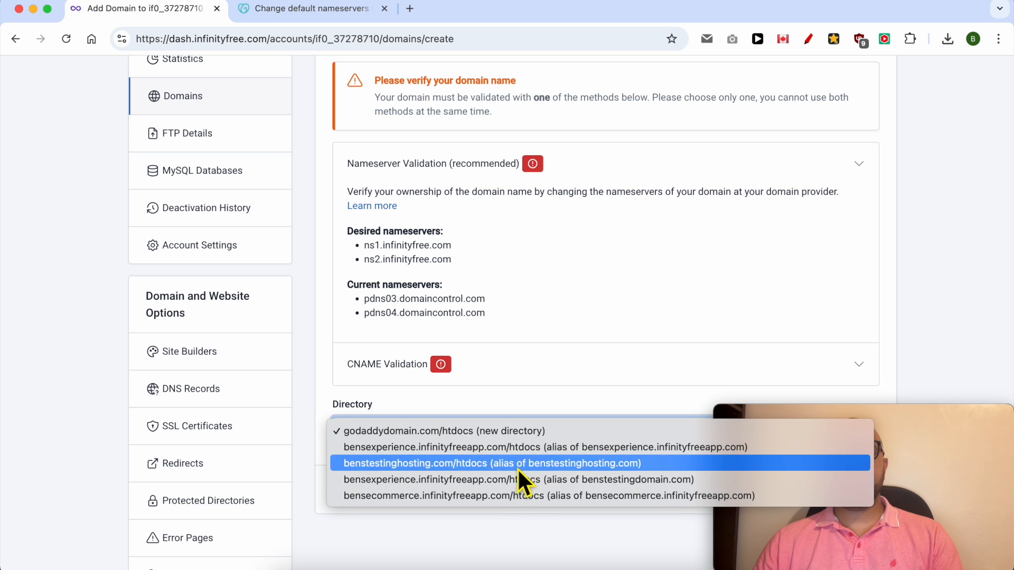
mouse_move(524, 453)
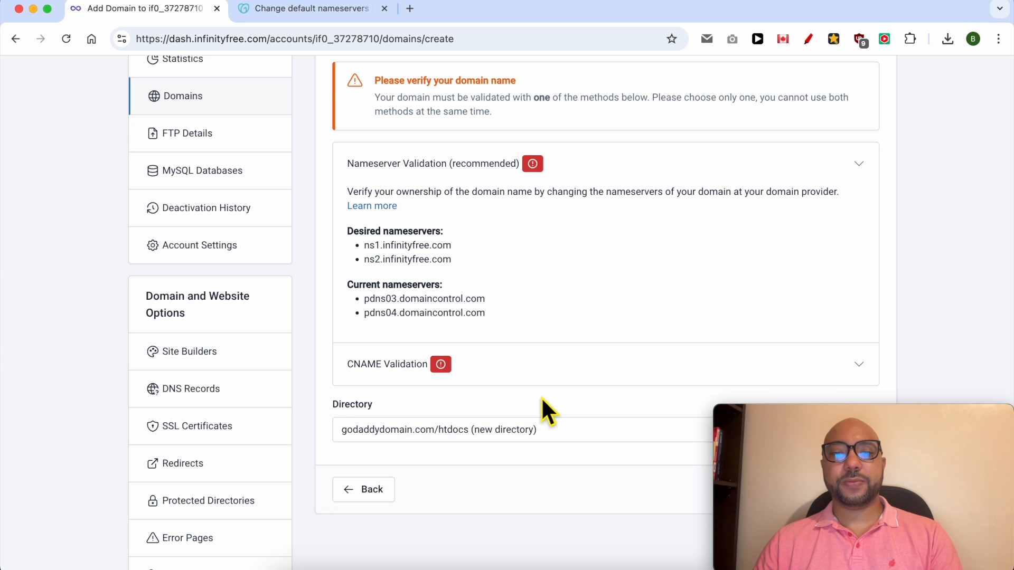
scroll(down, 3)
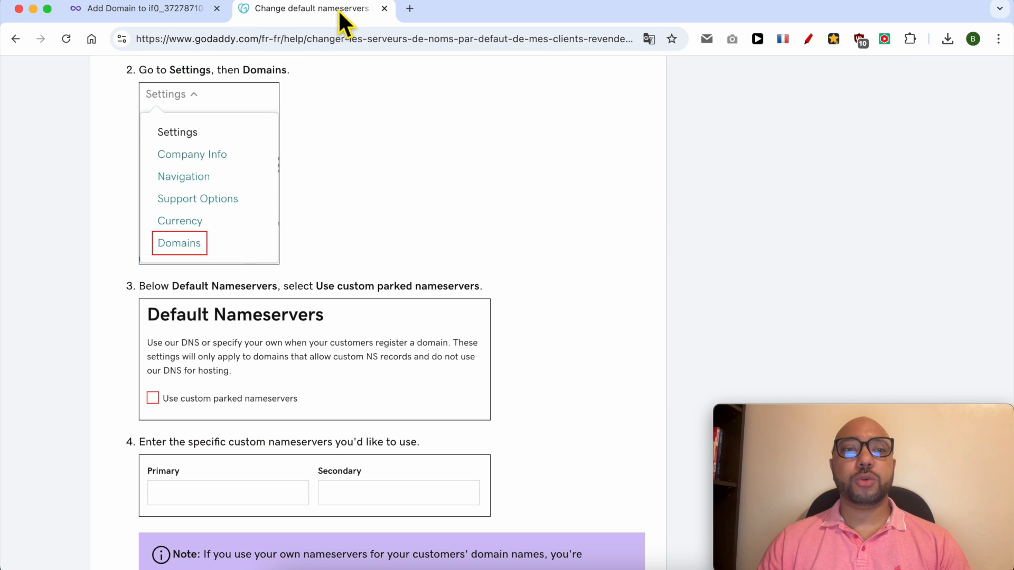
mouse_move(377, 177)
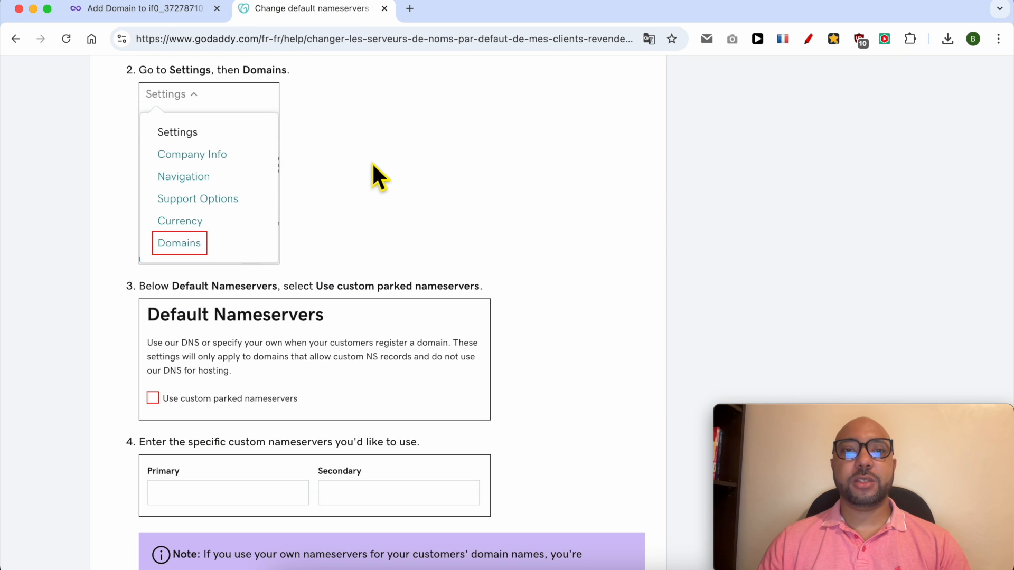
mouse_move(341, 198)
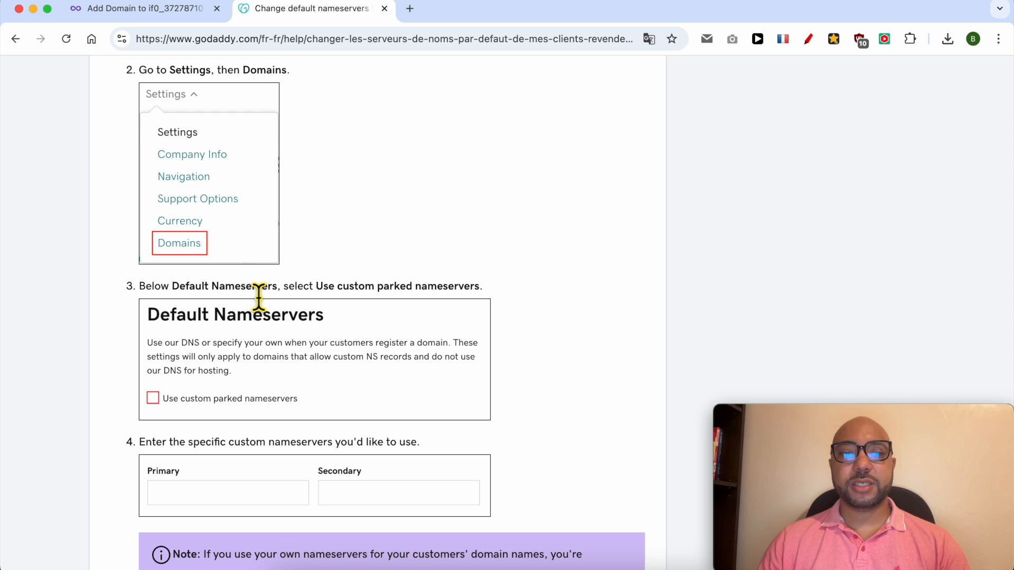
- Review GoDaddy's custom primary/secondary nameserver steps, then return to the InfinityFree add-domain page
scroll(down, 3)
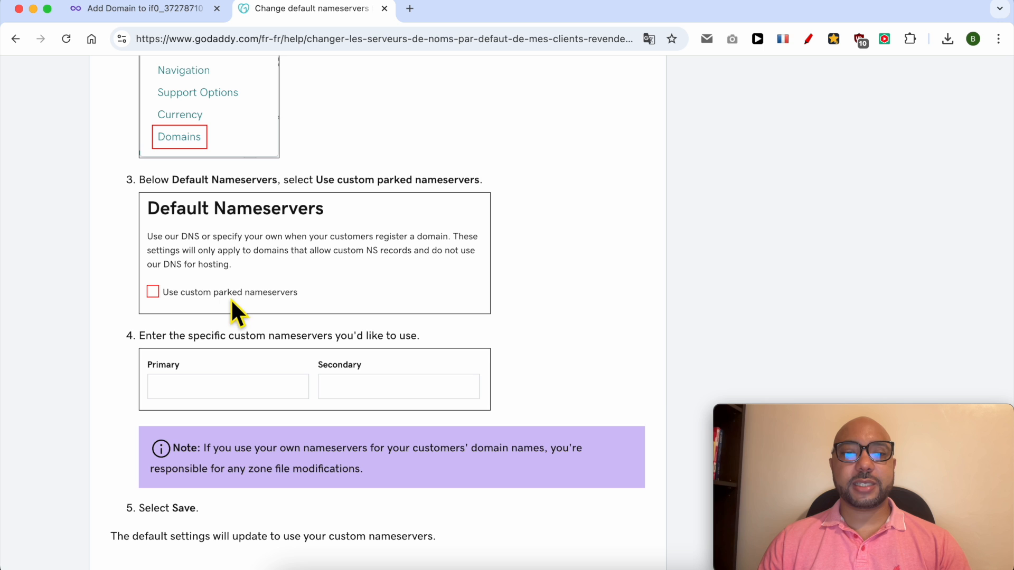
mouse_move(243, 374)
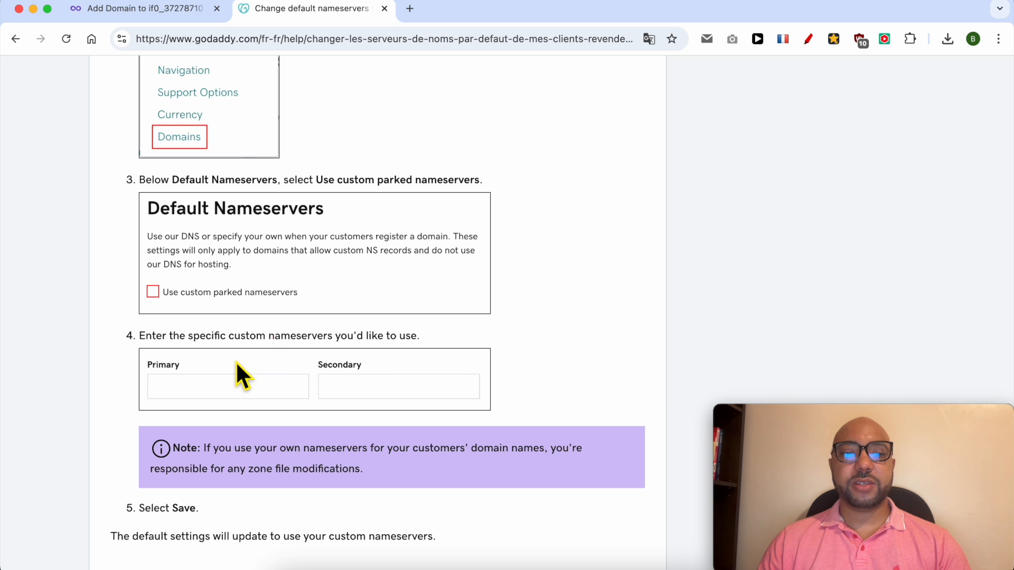
scroll(down, 3)
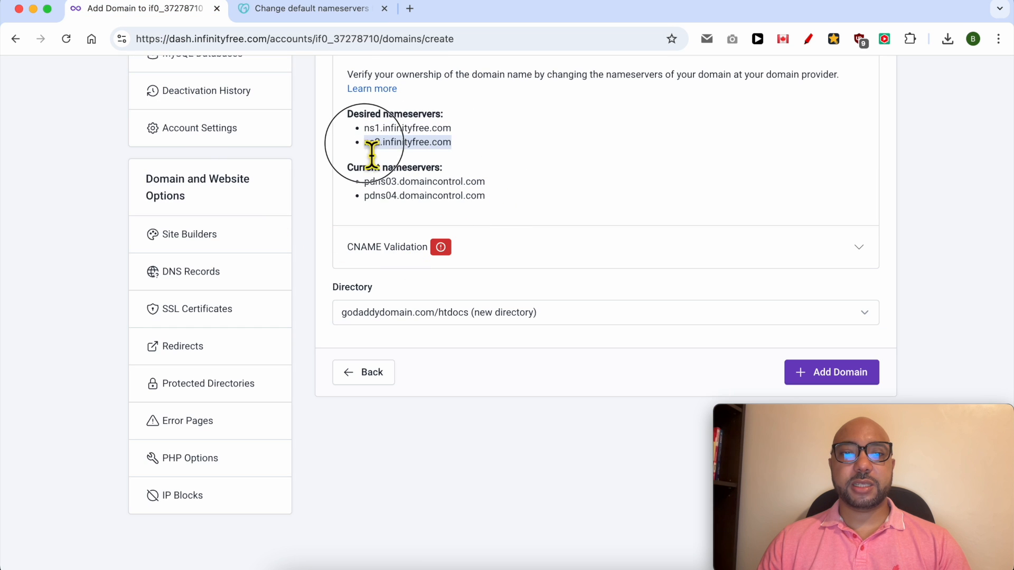
click(310, 8)
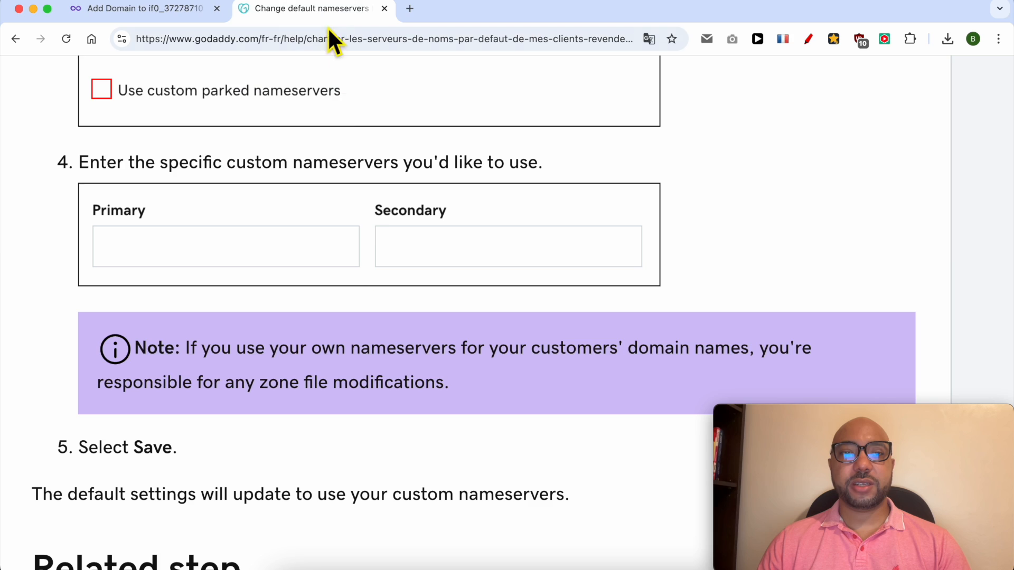
mouse_move(530, 271)
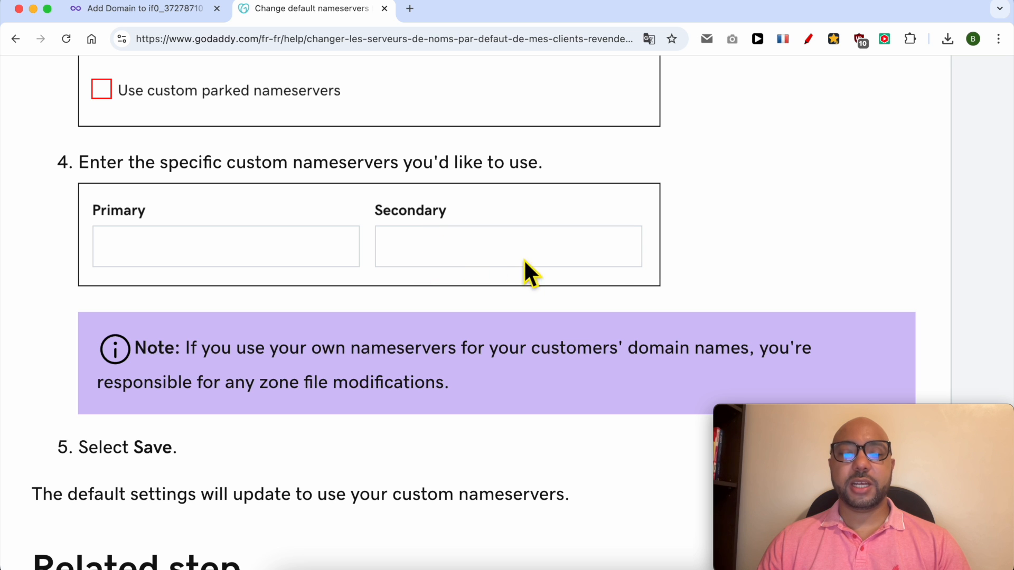
mouse_move(620, 287)
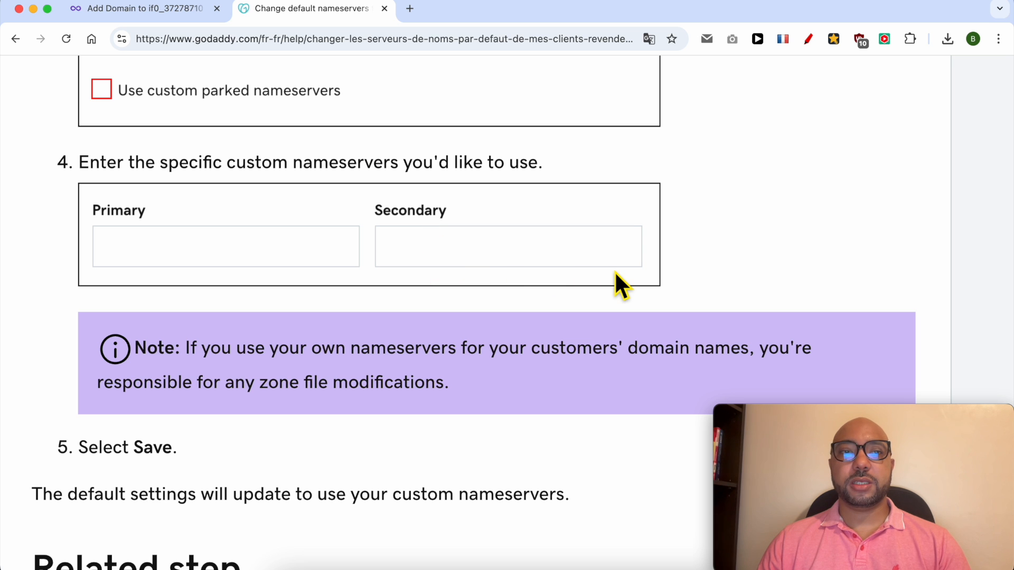
click(144, 8)
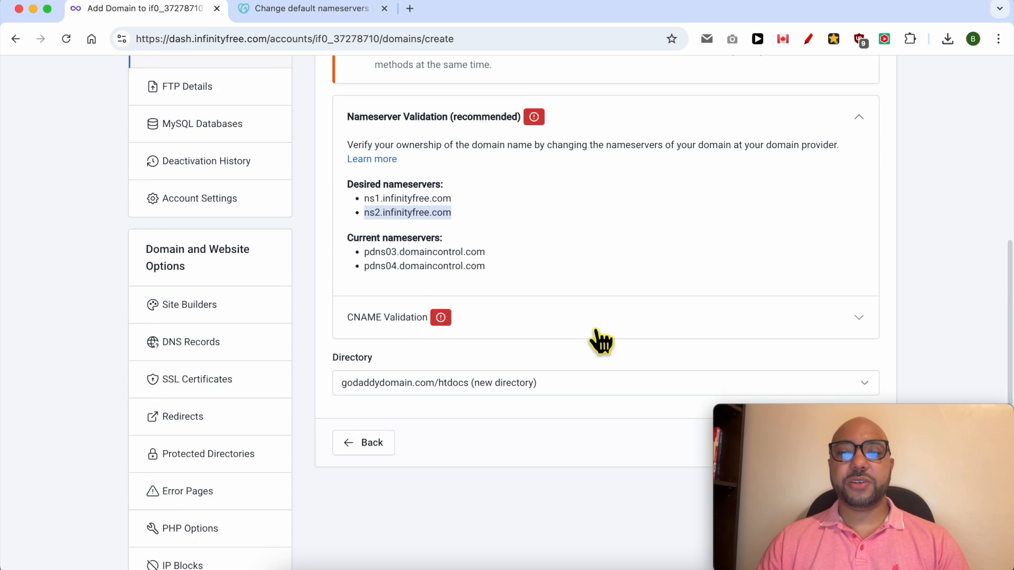
scroll(down, 3)
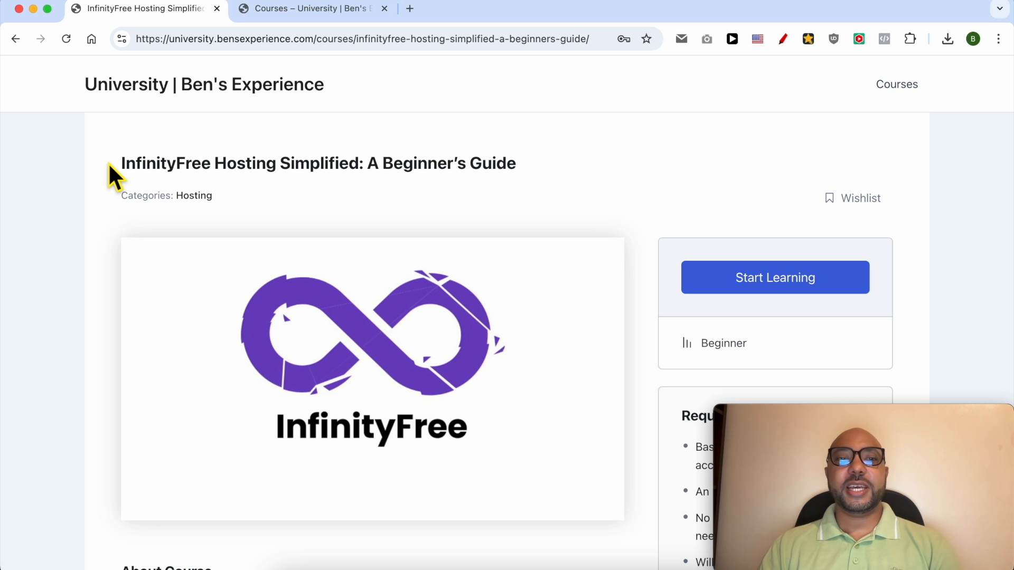
- Expand the Website Management and Domain and SSL Management lesson sections
scroll(down, 3)
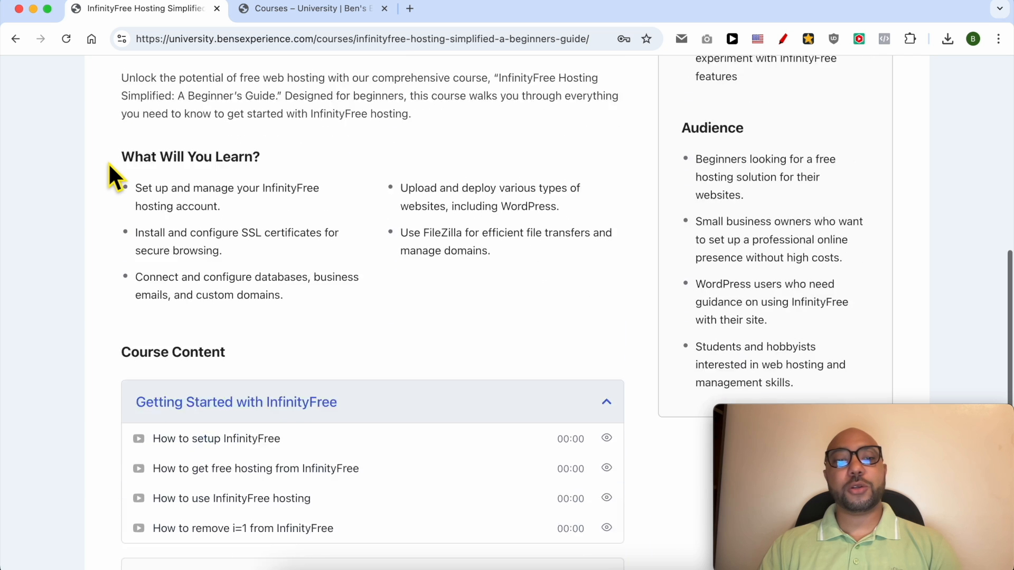
scroll(down, 3)
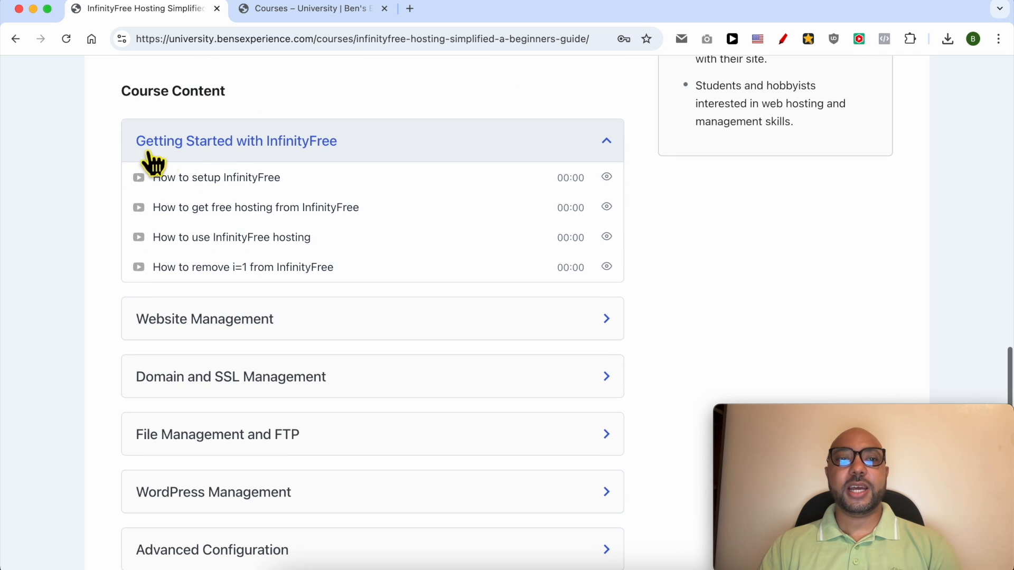
click(204, 319)
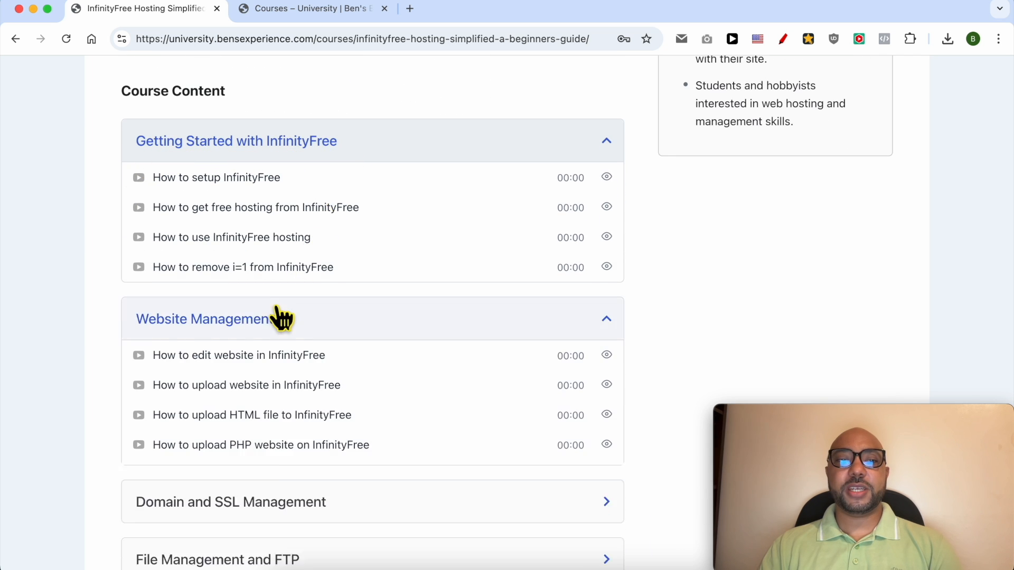
scroll(down, 3)
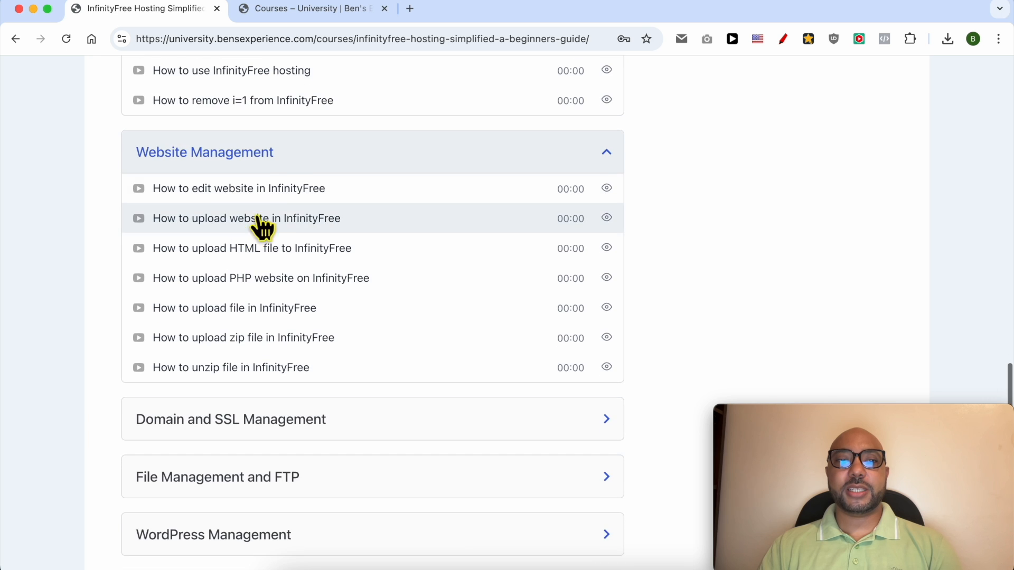
click(231, 420)
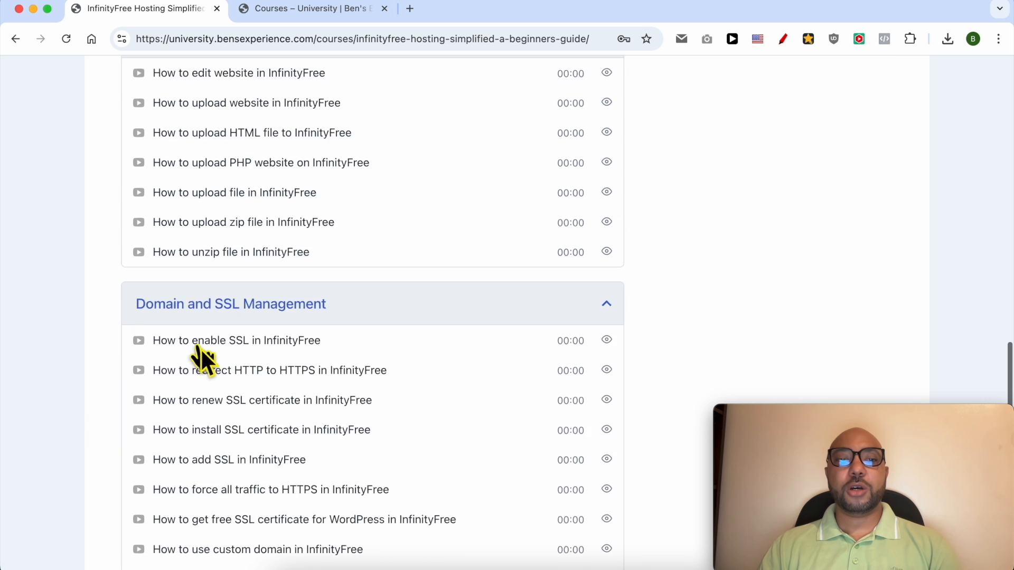
- Expand the File Management and FTP, WordPress Management, and Advanced Configuration sections
scroll(down, 3)
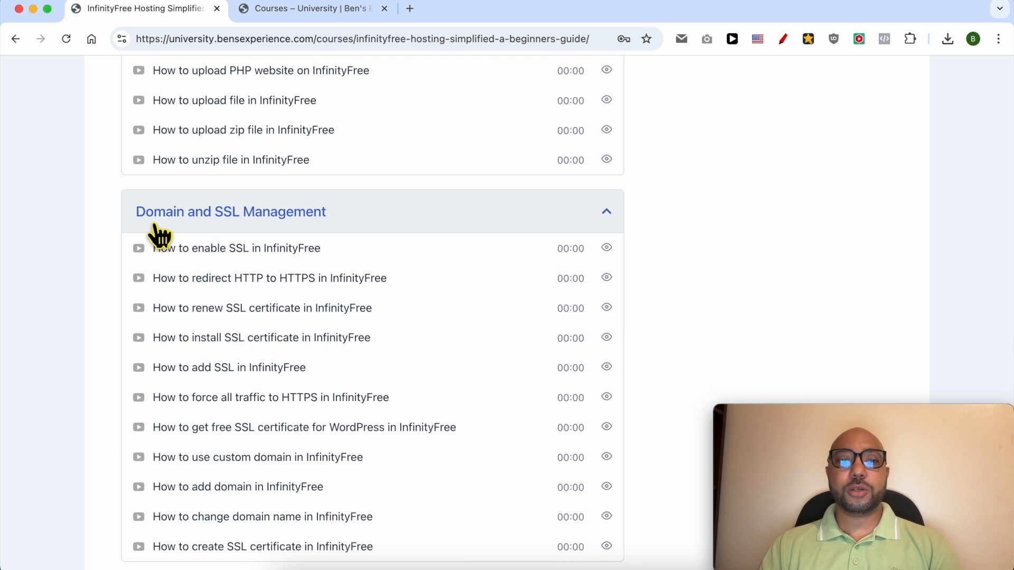
scroll(down, 3)
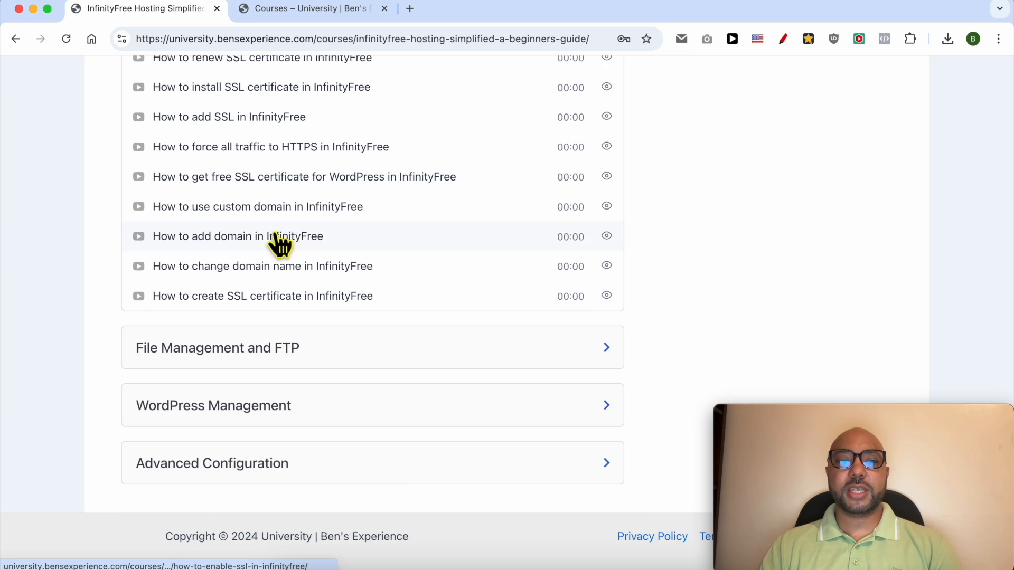
click(218, 348)
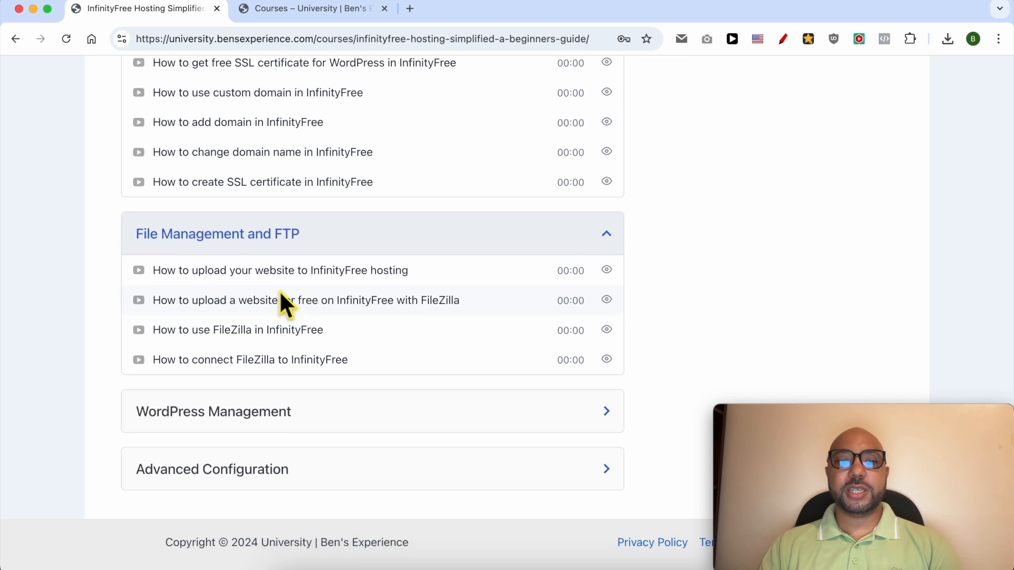
click(212, 411)
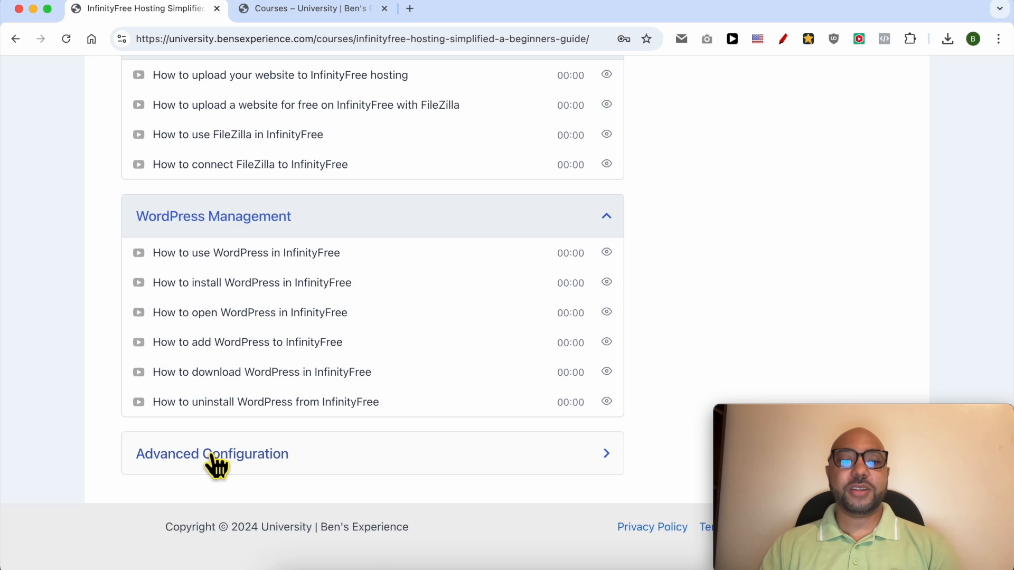
click(212, 453)
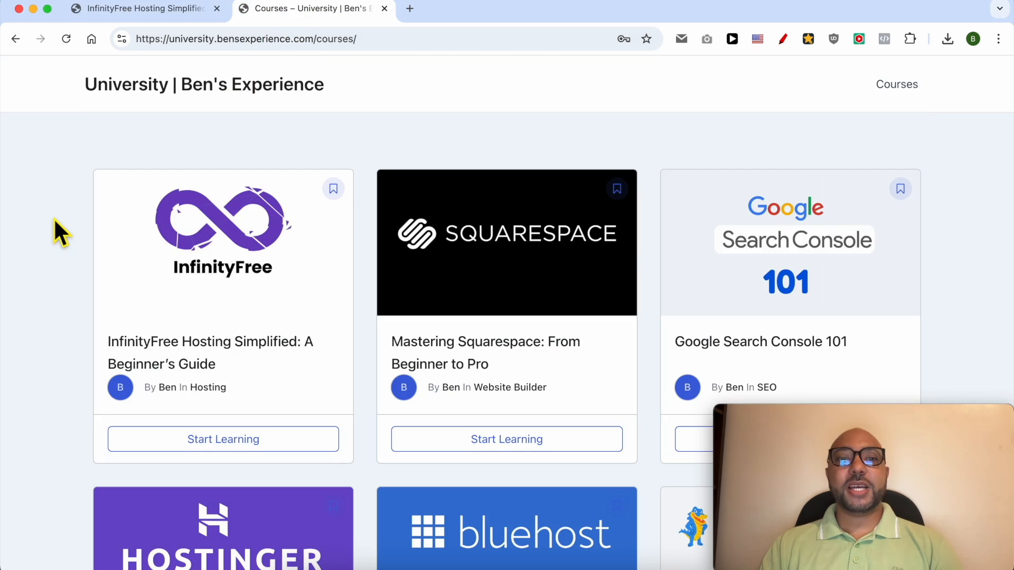
scroll(down, 3)
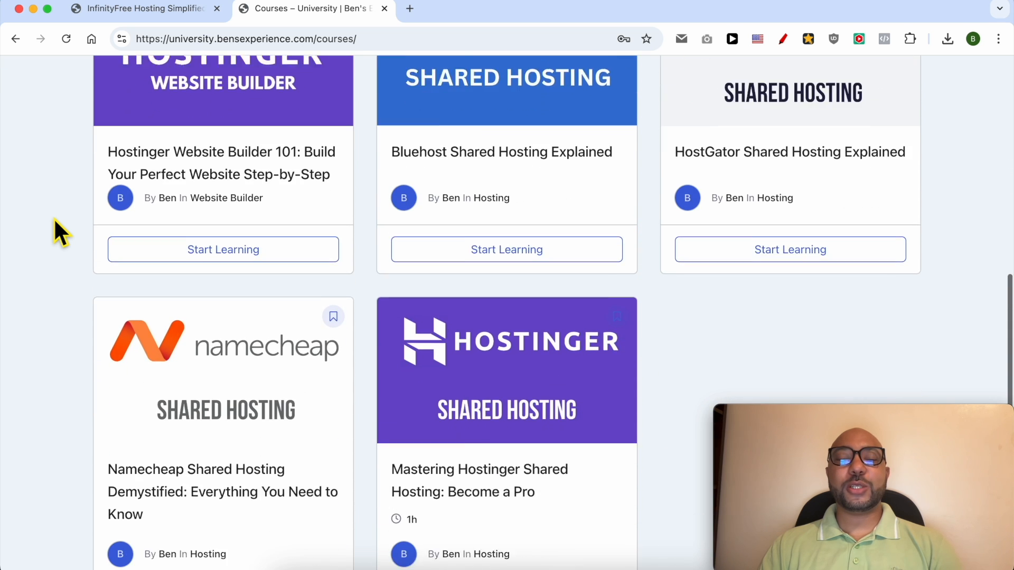
scroll(down, 3)
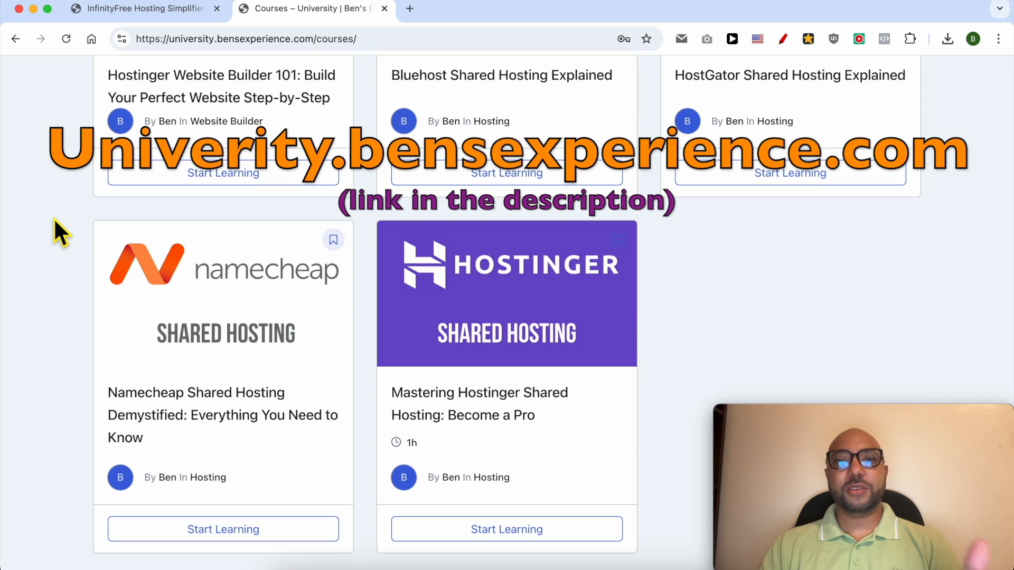